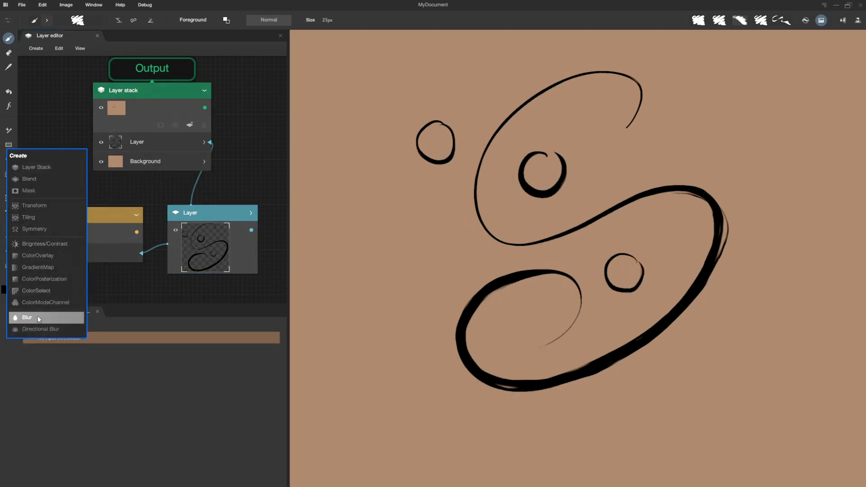
Add a Blur operator node to the circles drawing's layer graph from the Create menu
click(27, 317)
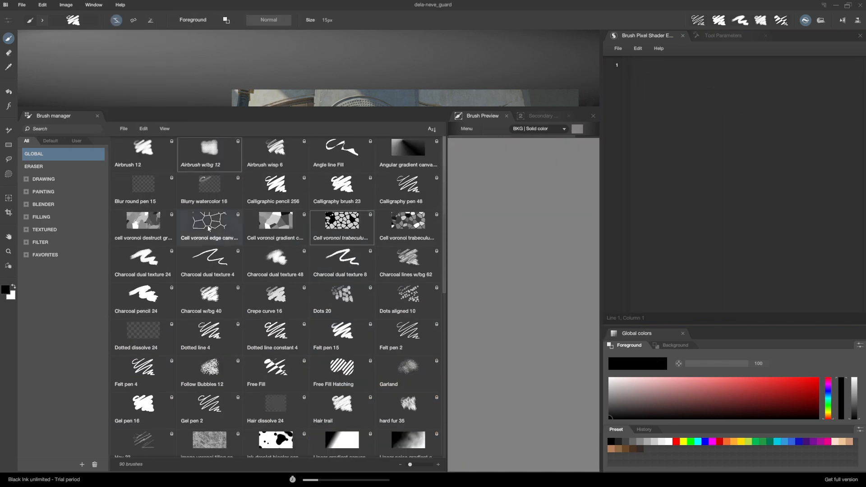
Select the Cell Voronoi trabeculum bicolor brush and scroll through its pixel shader code
click(341, 224)
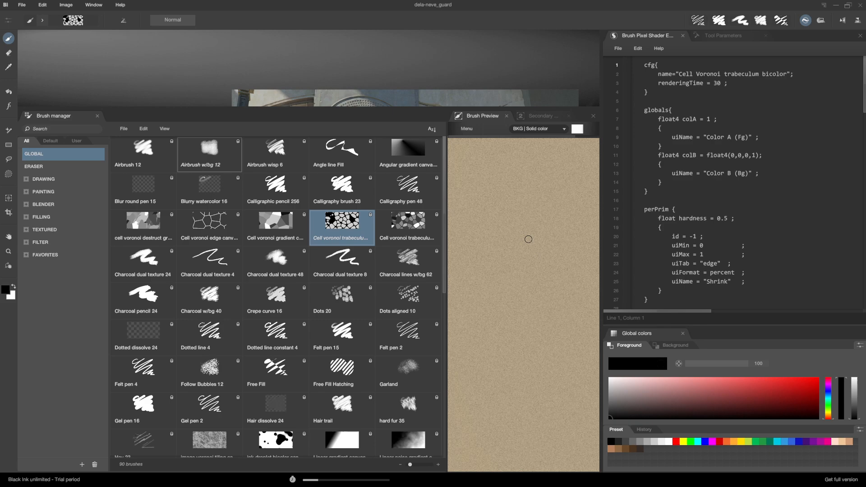
scroll(down, 3)
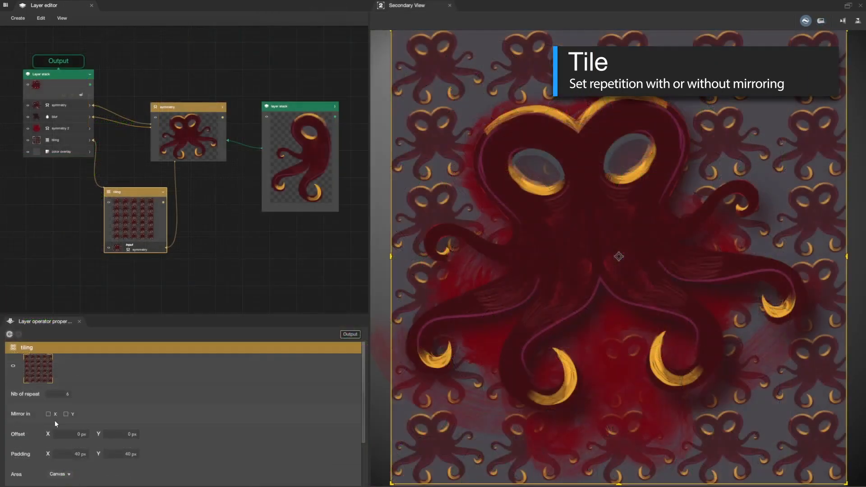
Enable Mirror in X on the tiling operator repeating the octopus image
click(66, 414)
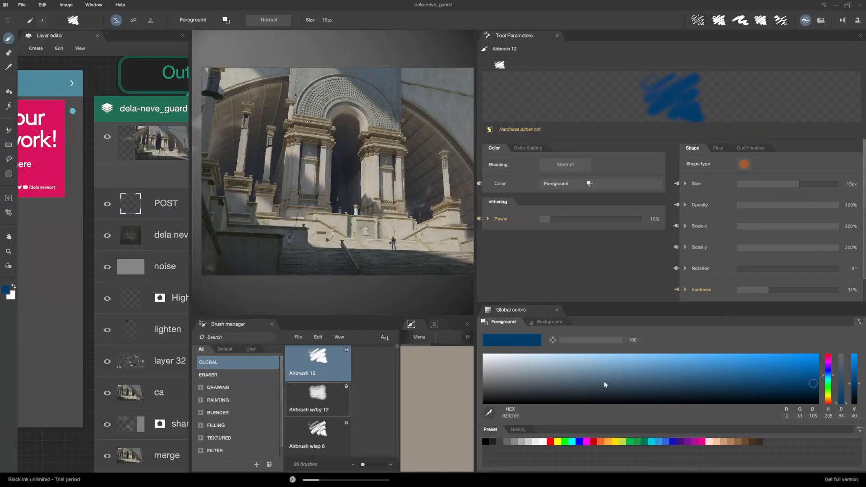
Set a bright green foreground colour via the gradient and presets, then show the Color swatches menu
click(809, 358)
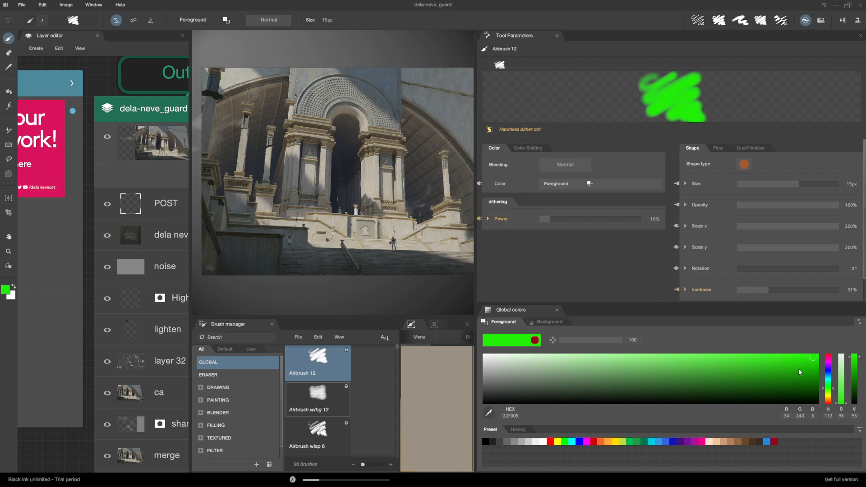
click(787, 441)
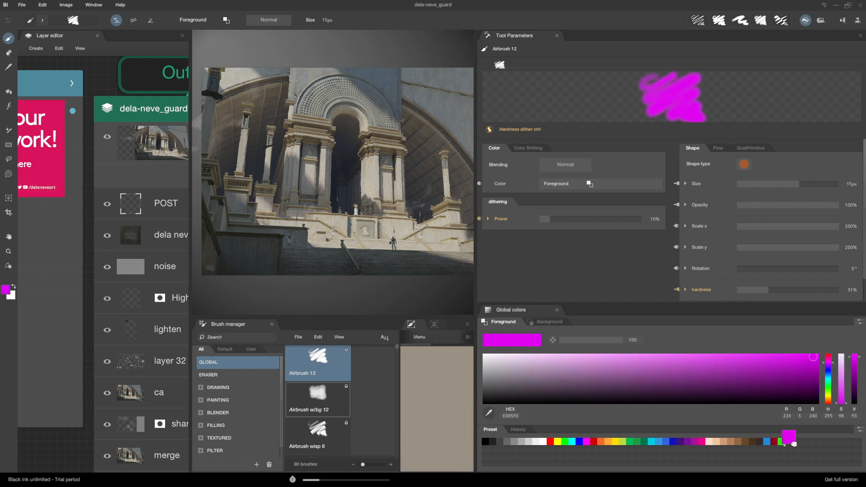
click(802, 379)
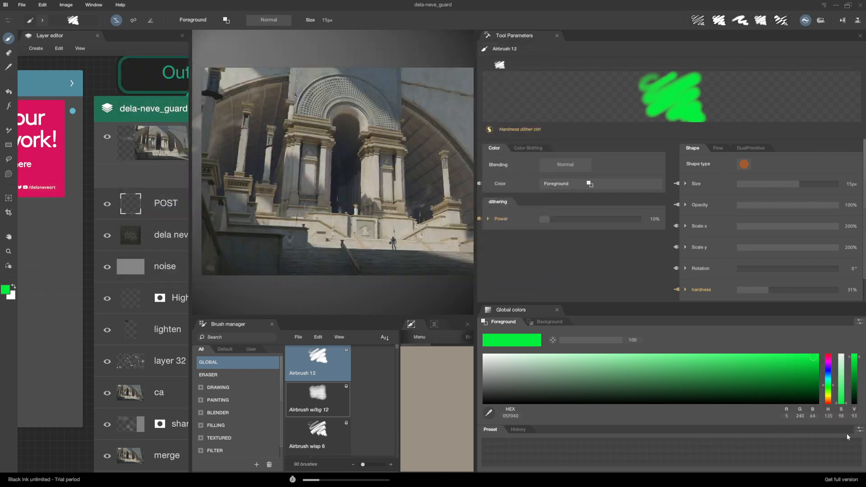
click(789, 415)
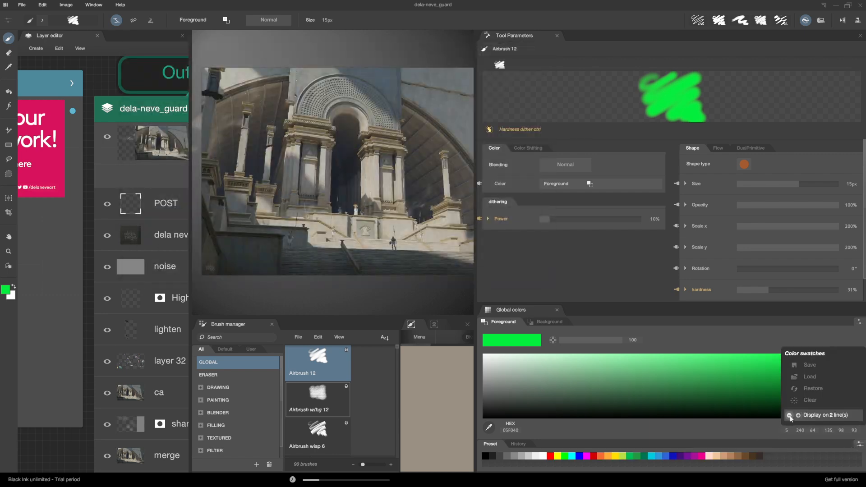